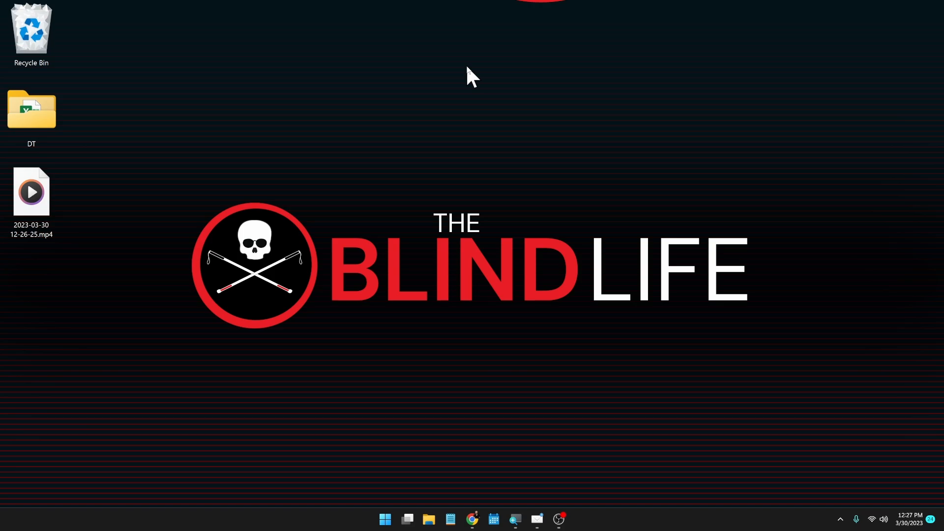
Open the Microsoft Learn 'PowerToys: Utilities to customize Windows' article in Chrome.
{"action": "left_click", "coordinate": [30, 110]}
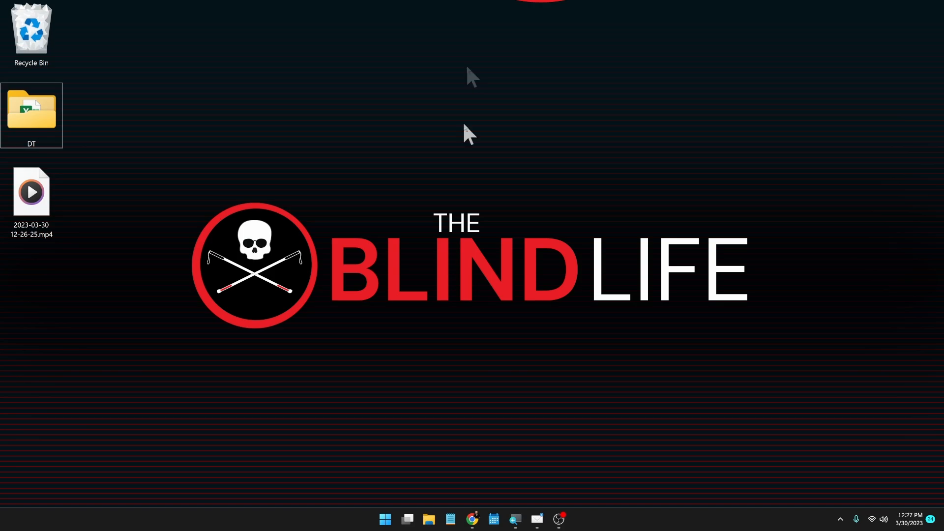
{"action": "mouse_move", "coordinate": [492, 133]}
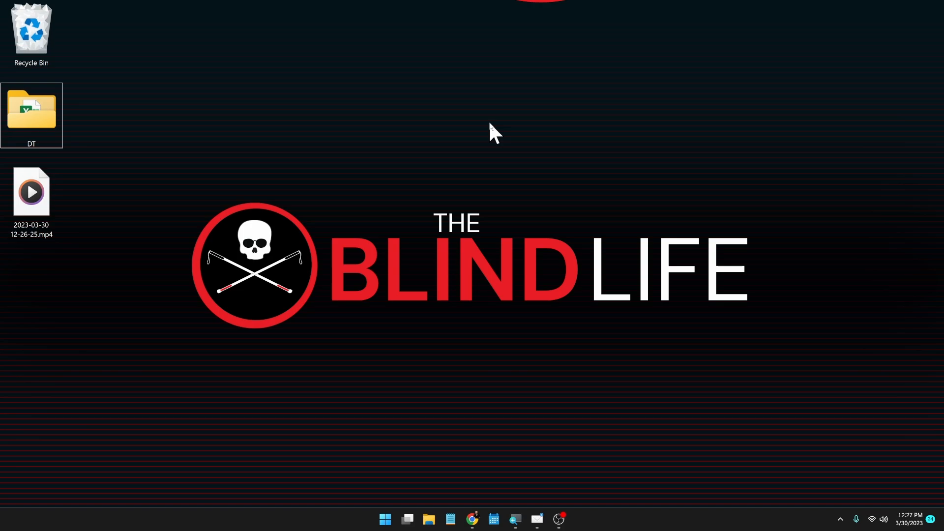
{"action": "left_click", "coordinate": [489, 122]}
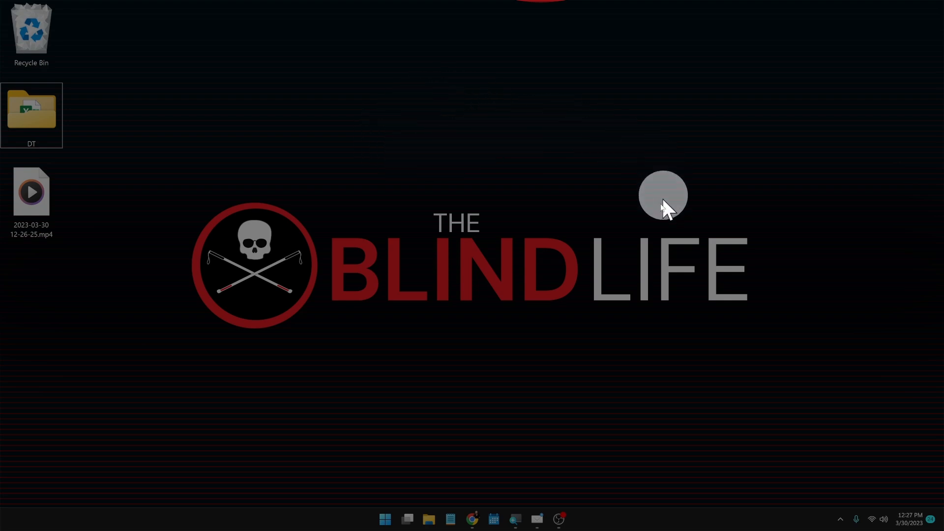
{"action": "mouse_move", "coordinate": [501, 152]}
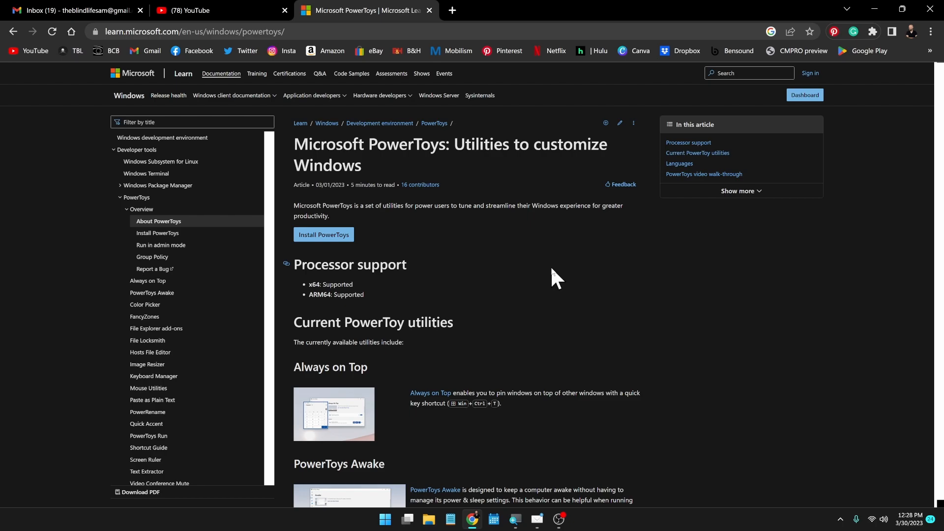
{"action": "mouse_move", "coordinate": [431, 145]}
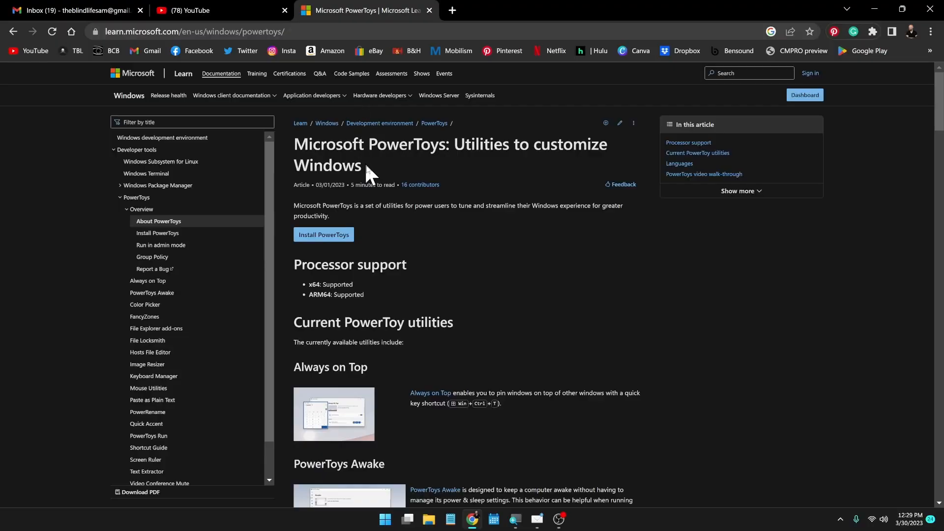
{"action": "mouse_move", "coordinate": [417, 188]}
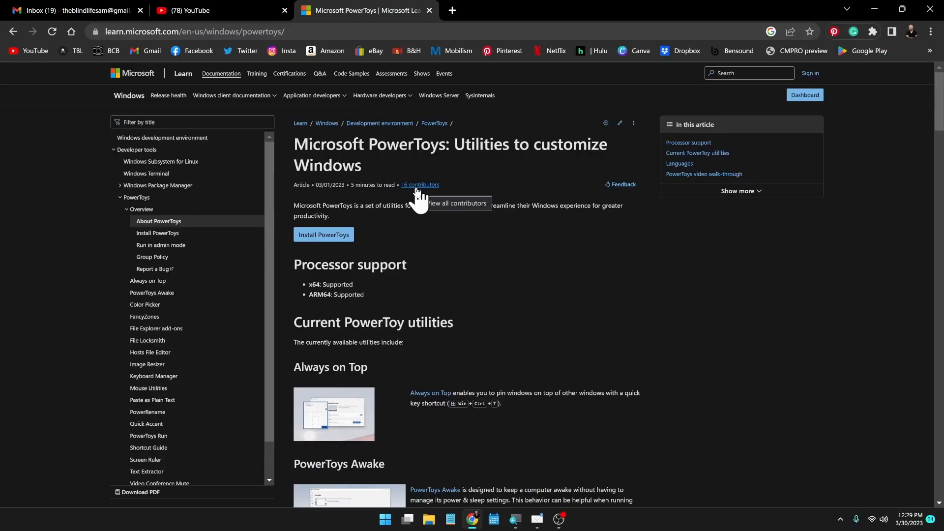
Read down through the article's list of PowerToys utilities.
{"action": "scroll", "scroll_direction": "down", "scroll_amount": 3}
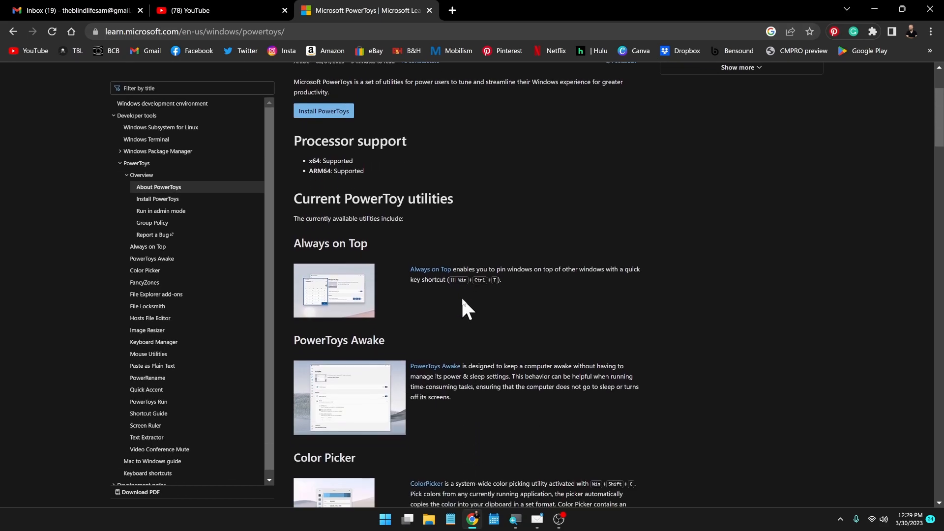
{"action": "scroll", "scroll_direction": "down", "scroll_amount": 3}
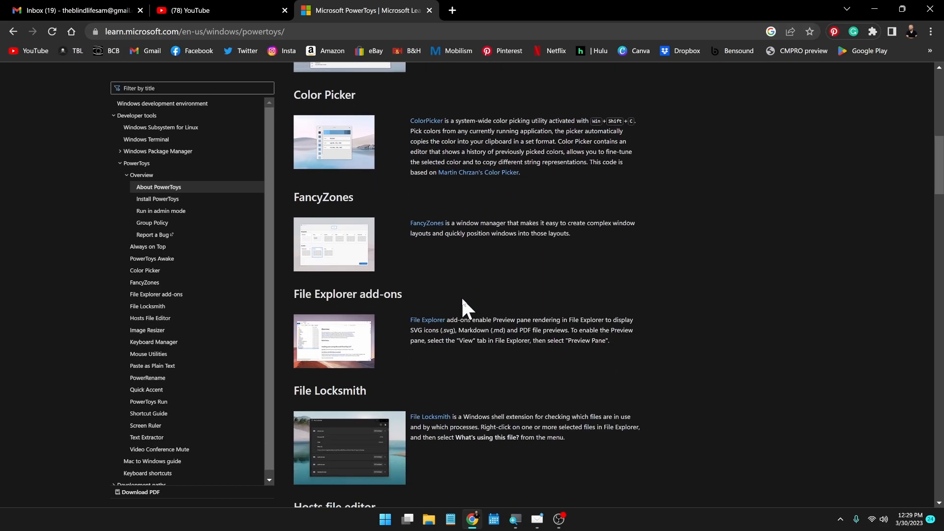
{"action": "scroll", "scroll_direction": "down", "scroll_amount": 3}
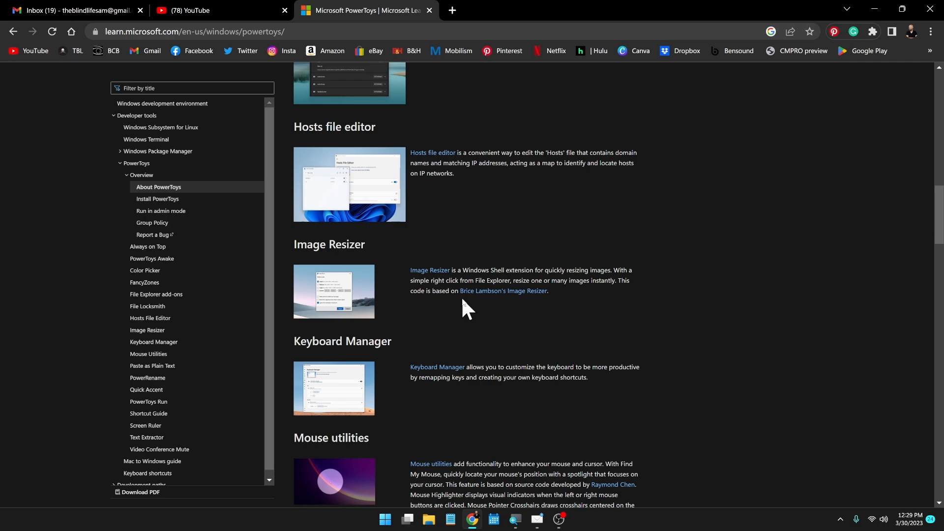
{"action": "scroll", "scroll_direction": "down", "scroll_amount": 3}
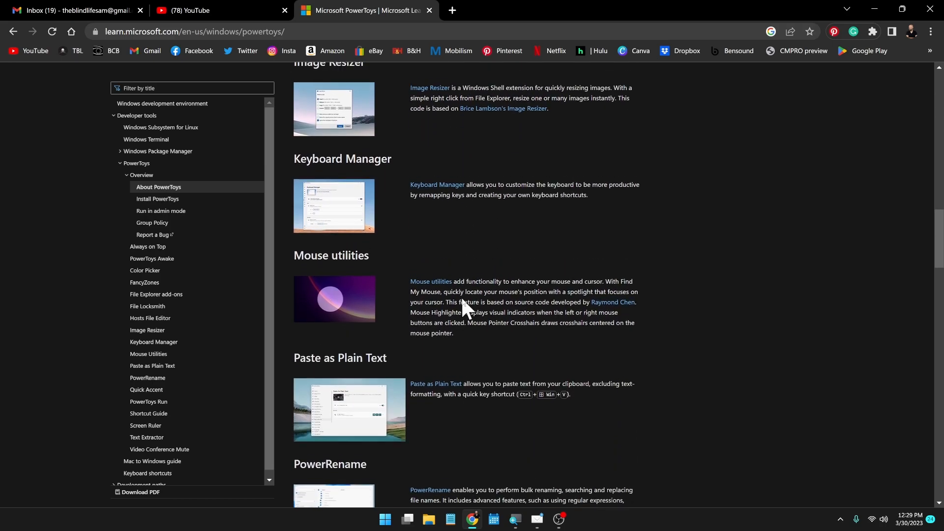
{"action": "scroll", "scroll_direction": "up", "scroll_amount": 3}
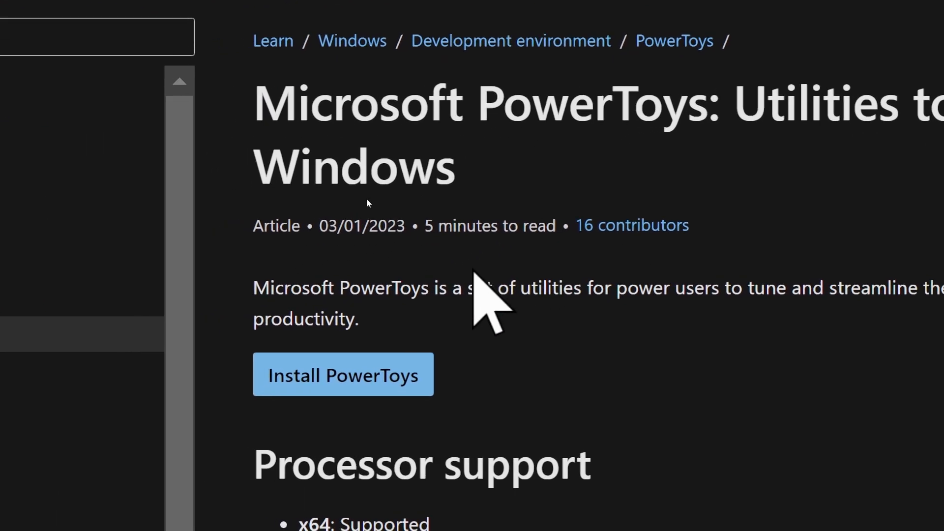
{"action": "scroll", "scroll_direction": "down", "scroll_amount": 3}
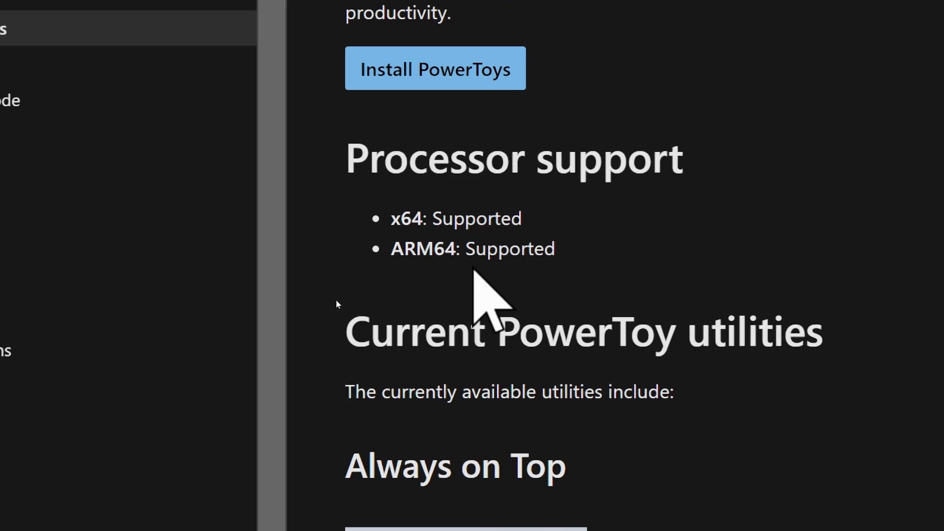
{"action": "scroll", "scroll_direction": "down", "scroll_amount": 3}
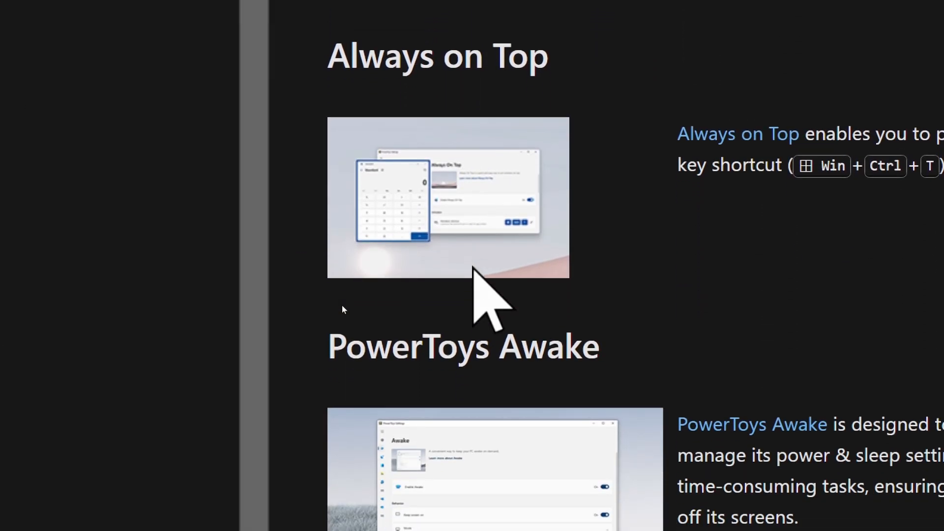
{"action": "scroll", "scroll_direction": "down", "scroll_amount": 3}
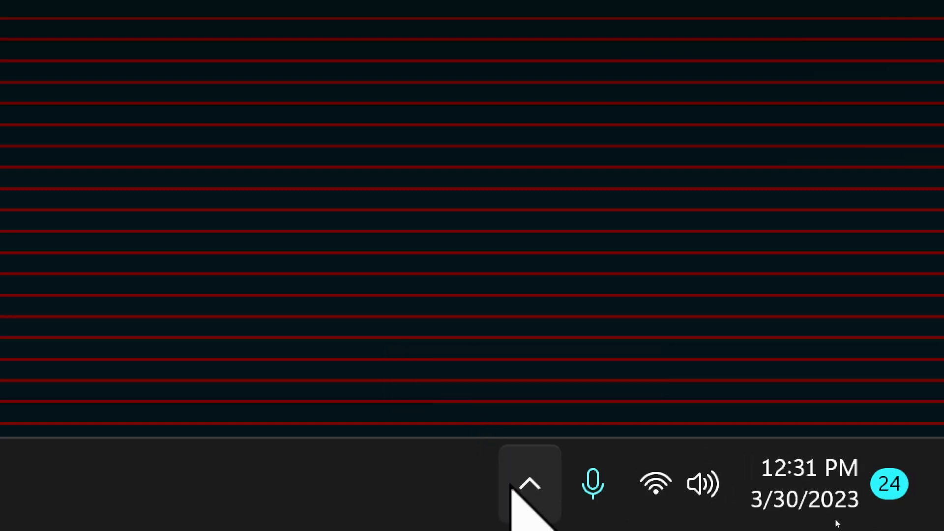
Open PowerToys Settings from its tray icon in the hidden notification area.
{"action": "left_click", "coordinate": [529, 484]}
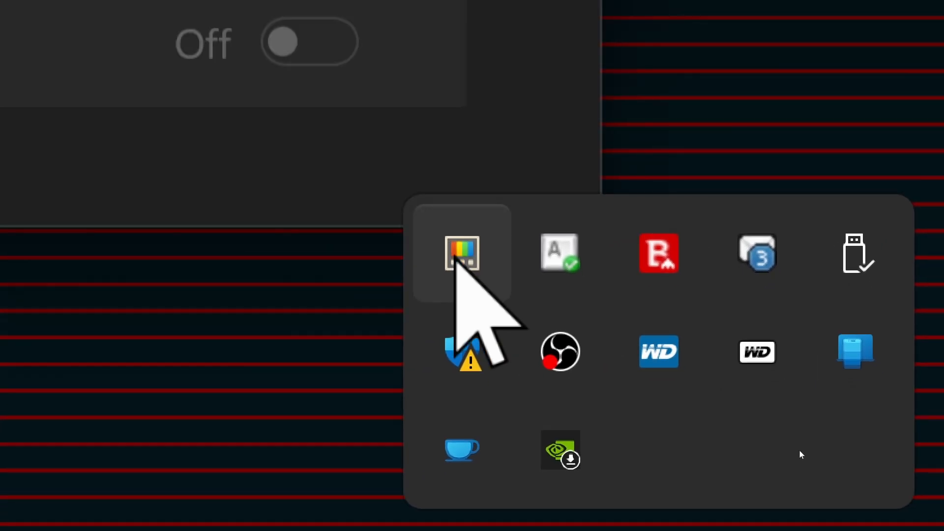
{"action": "left_click", "coordinate": [462, 252]}
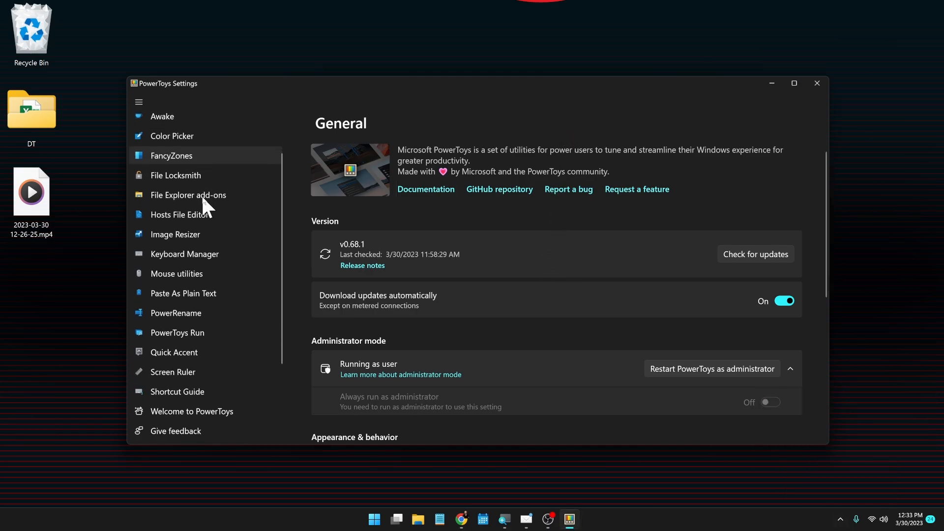
{"action": "scroll", "scroll_direction": "down", "scroll_amount": 3}
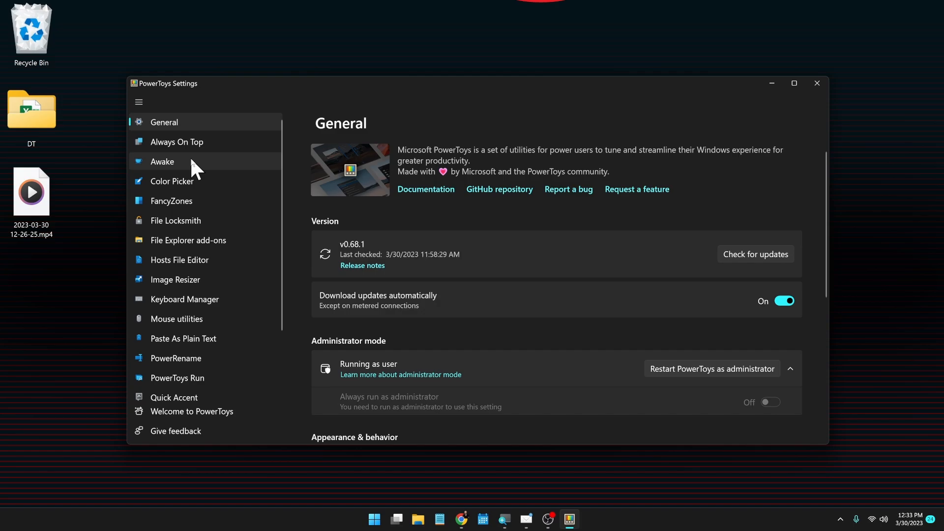
{"action": "left_click", "coordinate": [171, 181]}
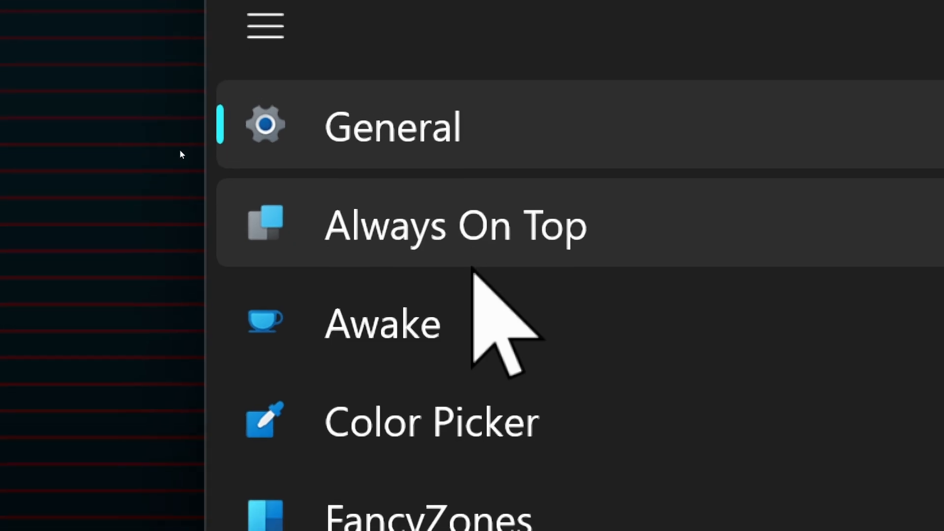
{"action": "scroll", "scroll_direction": "down", "scroll_amount": 3}
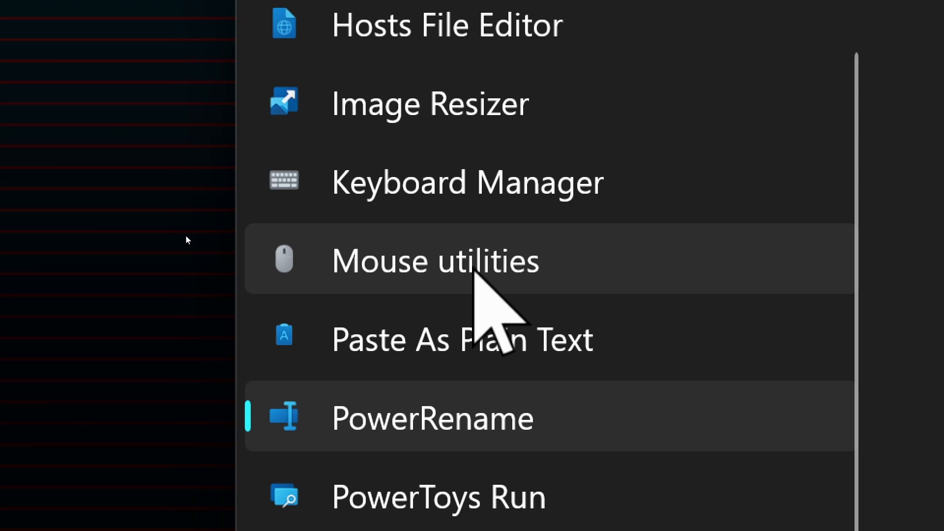
On Mouse utilities, set Find My Mouse activation method to Shake mouse.
{"action": "left_click", "coordinate": [436, 261]}
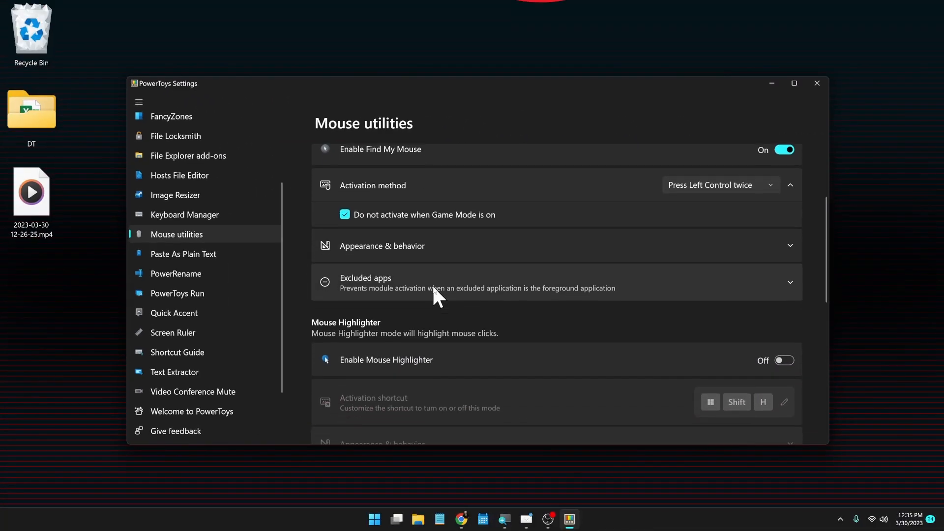
{"action": "scroll", "scroll_direction": "down", "scroll_amount": 3}
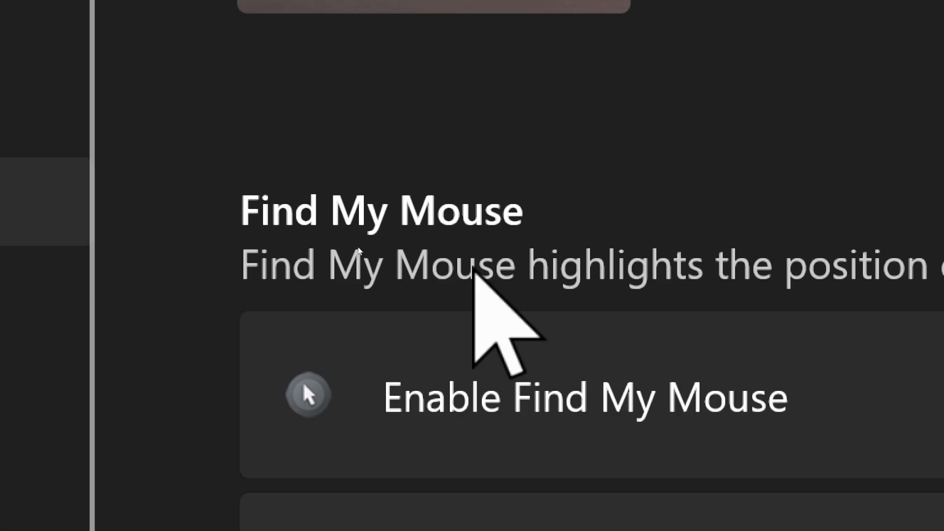
{"action": "scroll", "scroll_direction": "down", "scroll_amount": 3}
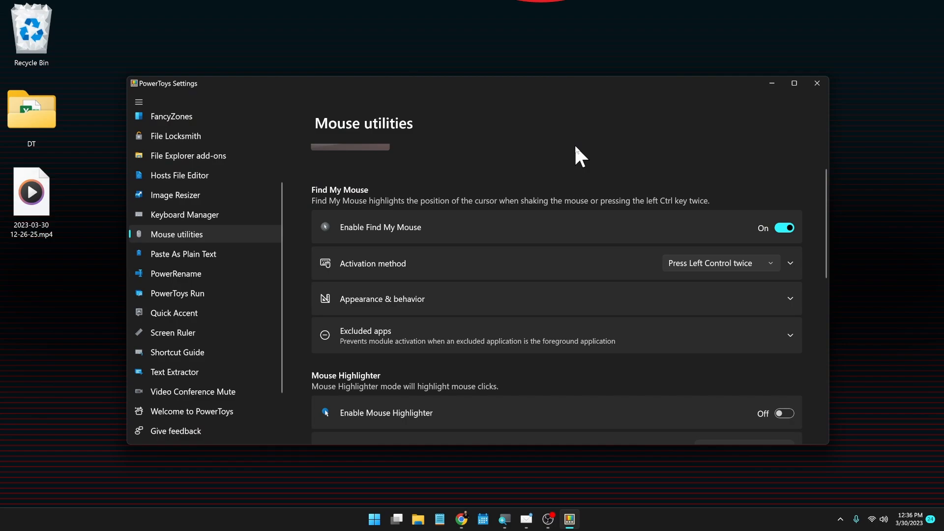
{"action": "mouse_move", "coordinate": [598, 208]}
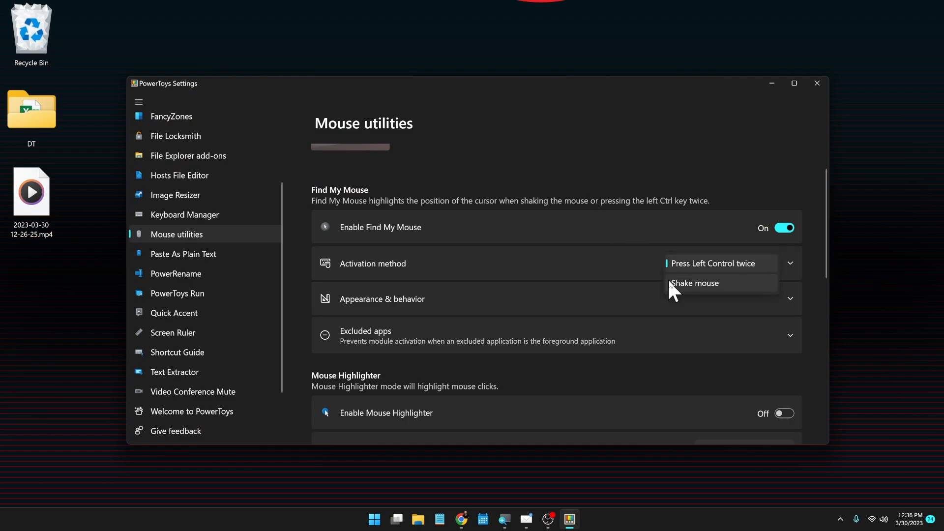
{"action": "left_click", "coordinate": [694, 283]}
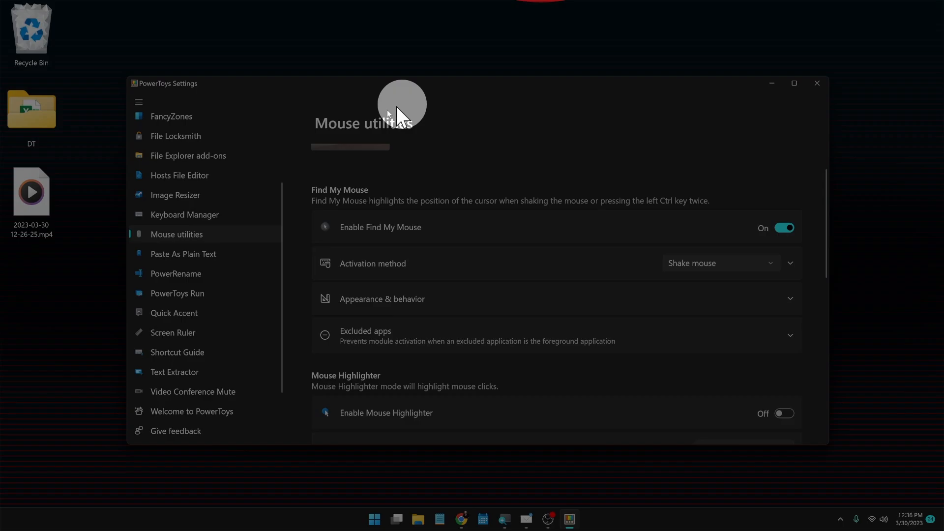
Expand Find My Mouse's Appearance & behavior options showing red background and white spotlight.
{"action": "left_click", "coordinate": [382, 299]}
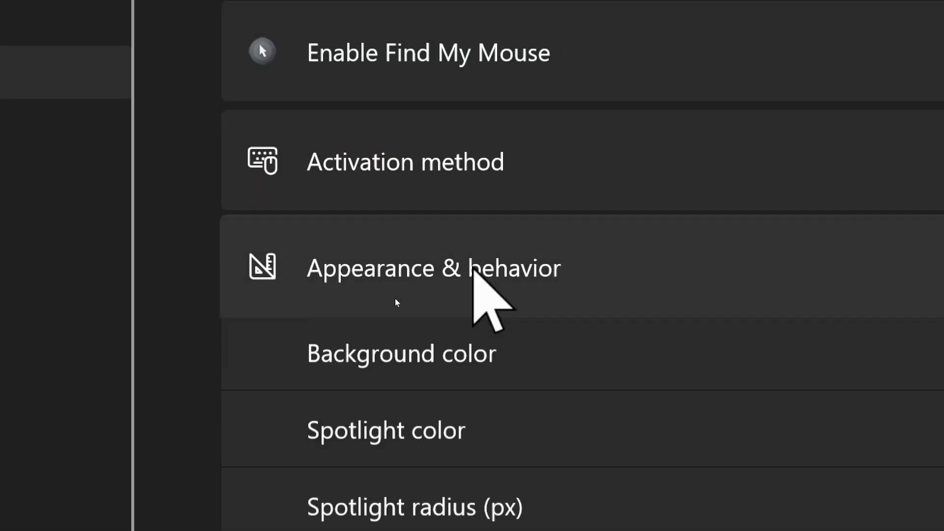
{"action": "scroll", "scroll_direction": "down", "scroll_amount": 3}
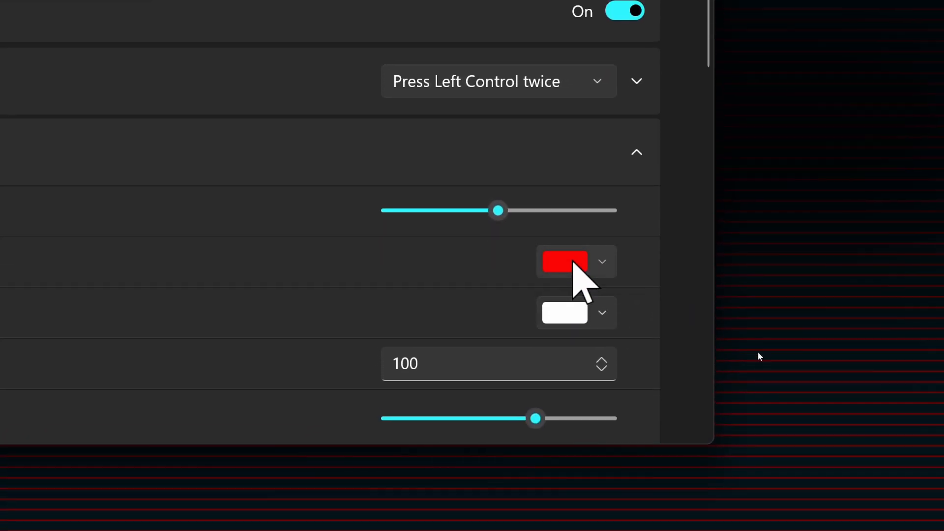
Pick a new custom spotlight colour from the spectrum and fine-tune its shade.
{"action": "left_click", "coordinate": [565, 313]}
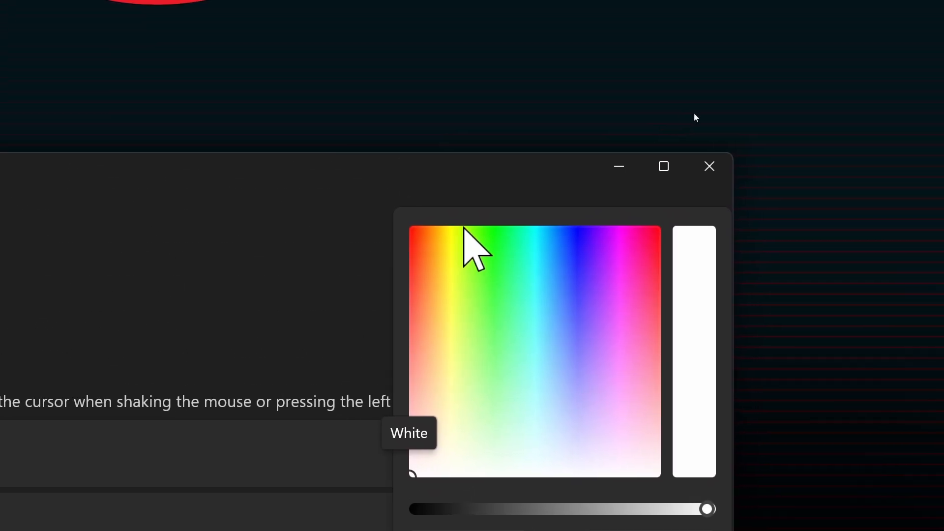
{"action": "left_click", "coordinate": [544, 232]}
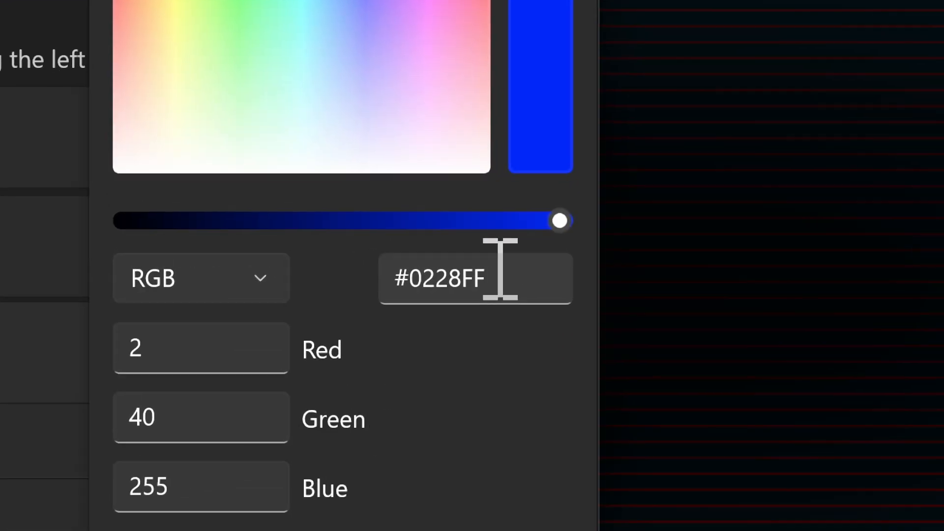
{"action": "left_click_drag", "start_coordinate": [559, 221], "coordinate": [493, 231]}
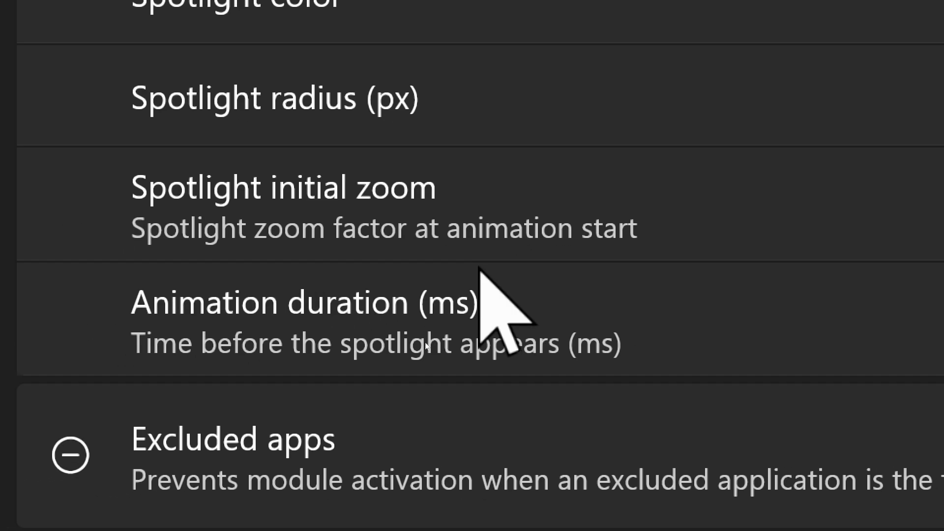
Set the Find My Mouse animation duration to 100 ms.
{"action": "scroll", "scroll_direction": "down", "scroll_amount": 3}
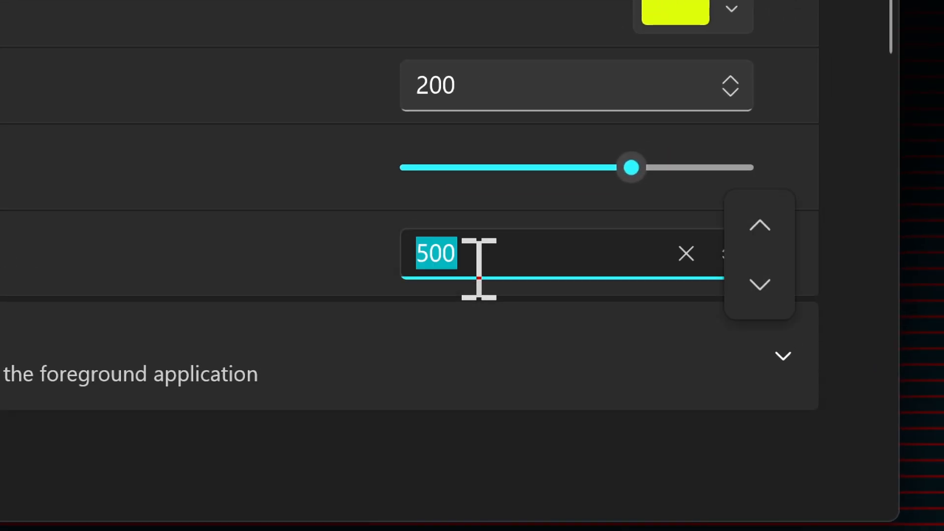
{"action": "left_click", "coordinate": [457, 254]}
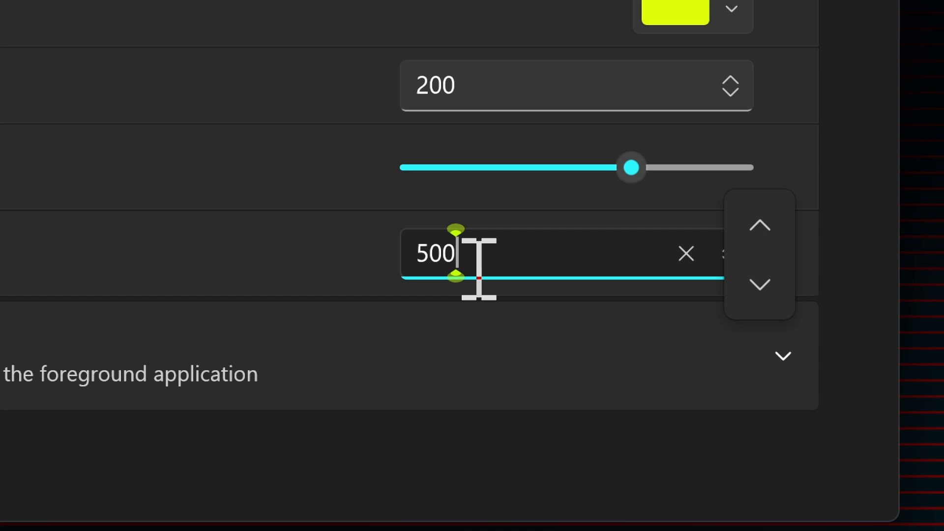
{"action": "type", "text": "100"}
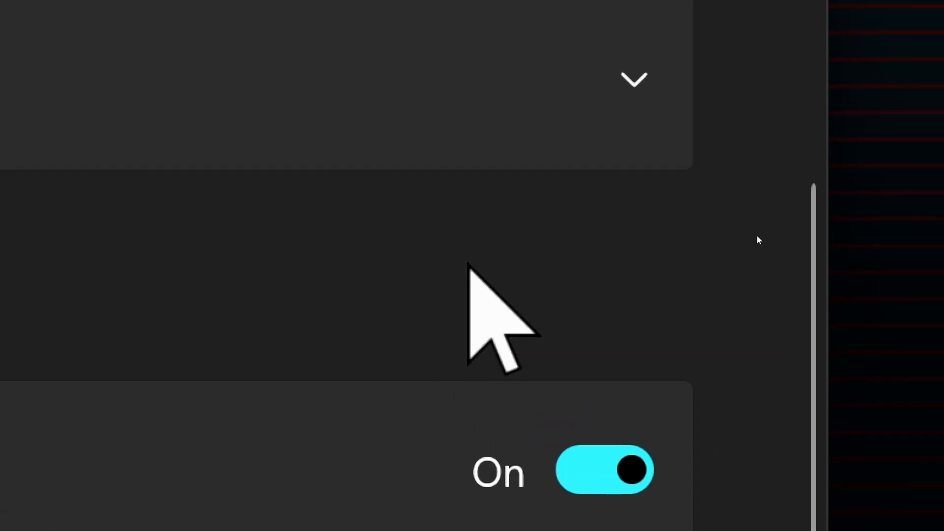
Expand Mouse Highlighter's Appearance & behavior showing colours, opacity, radius and fade delay.
{"action": "scroll", "scroll_direction": "down", "scroll_amount": 3}
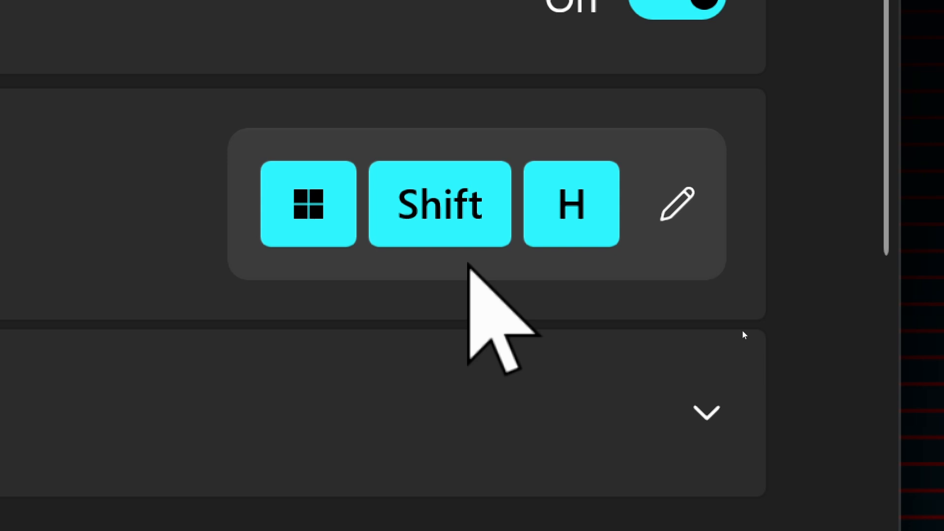
{"action": "left_click", "coordinate": [673, 8]}
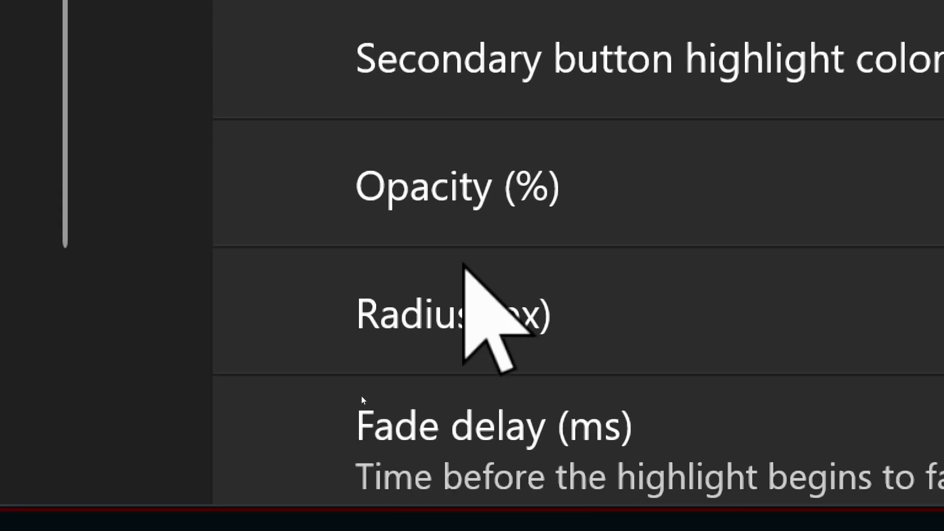
Scroll down to the Mouse Jump section with its activation shortcut.
{"action": "scroll", "scroll_direction": "down", "scroll_amount": 3}
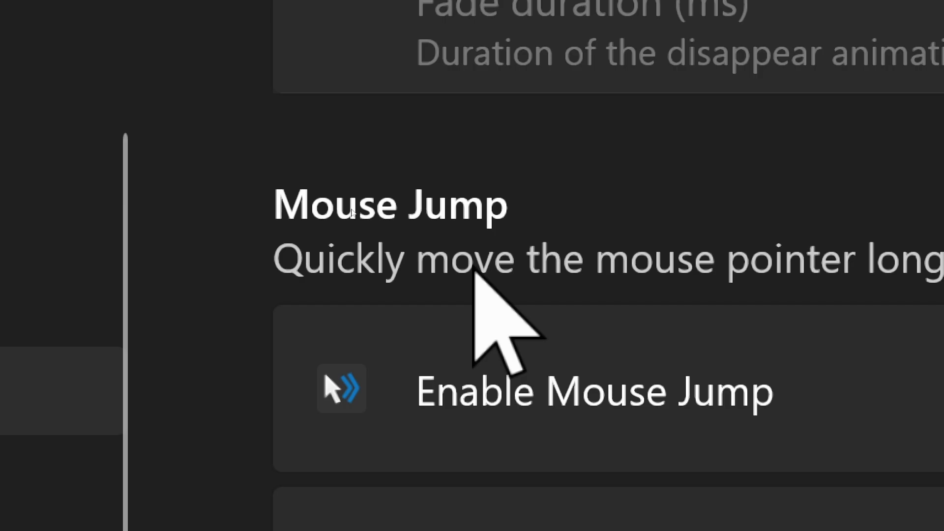
{"action": "scroll", "scroll_direction": "down", "scroll_amount": 3}
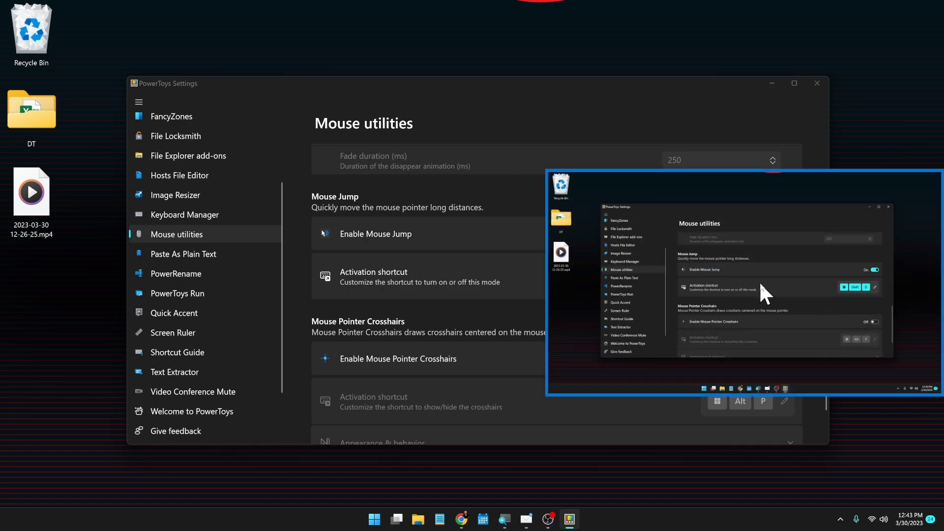
{"action": "mouse_move", "coordinate": [681, 303]}
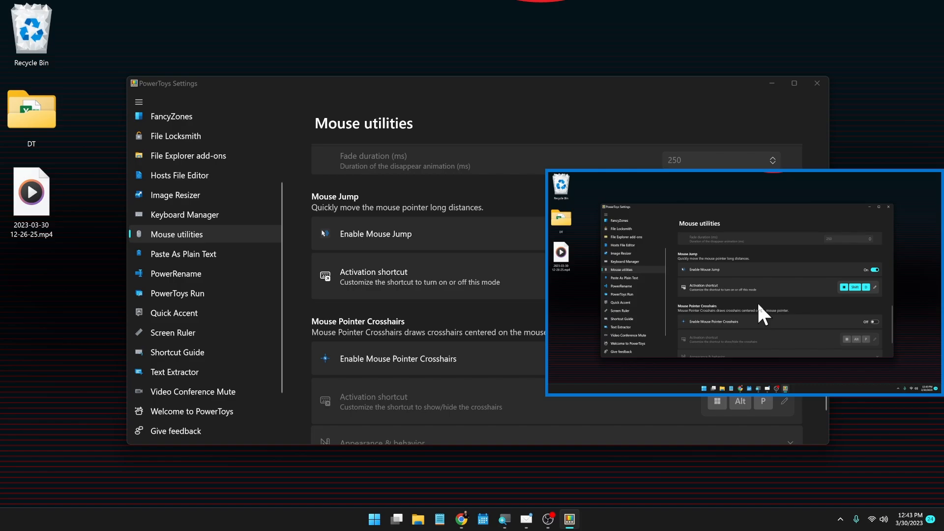
{"action": "mouse_move", "coordinate": [788, 317]}
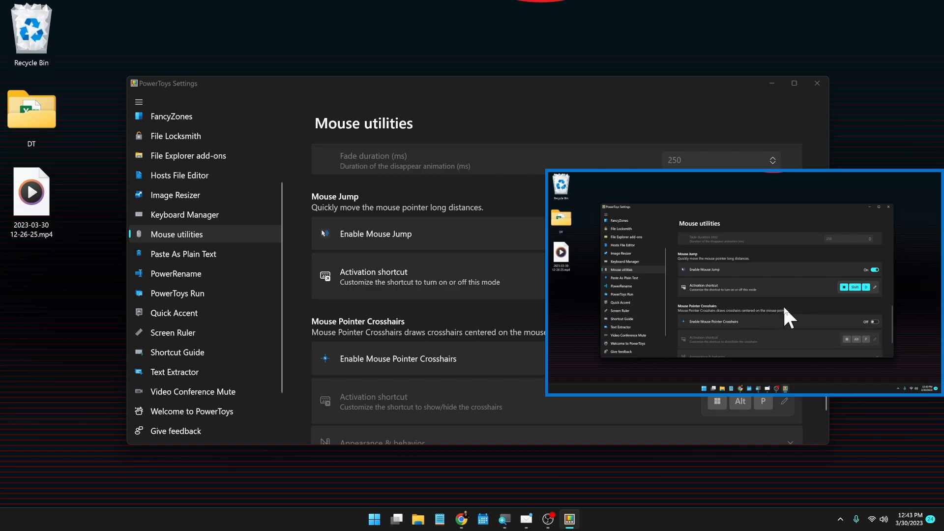
{"action": "mouse_move", "coordinate": [577, 196]}
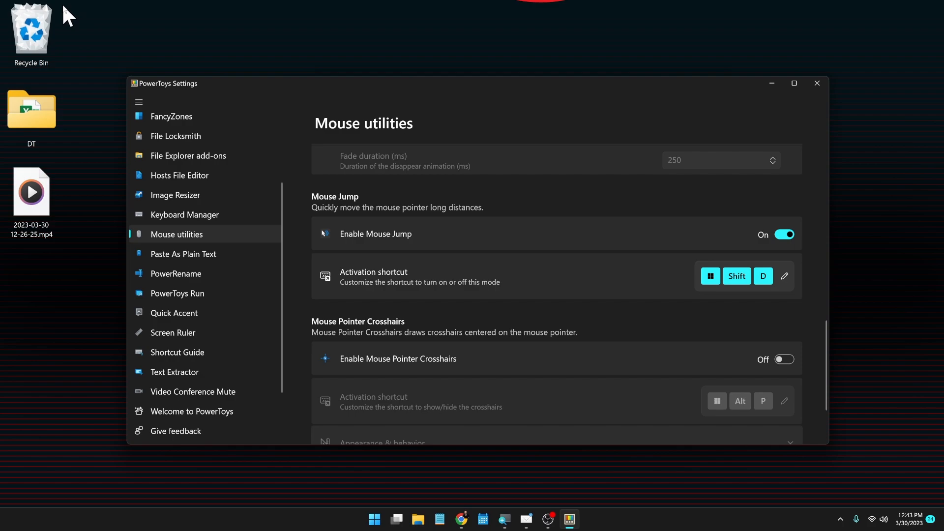
{"action": "mouse_move", "coordinate": [104, 52]}
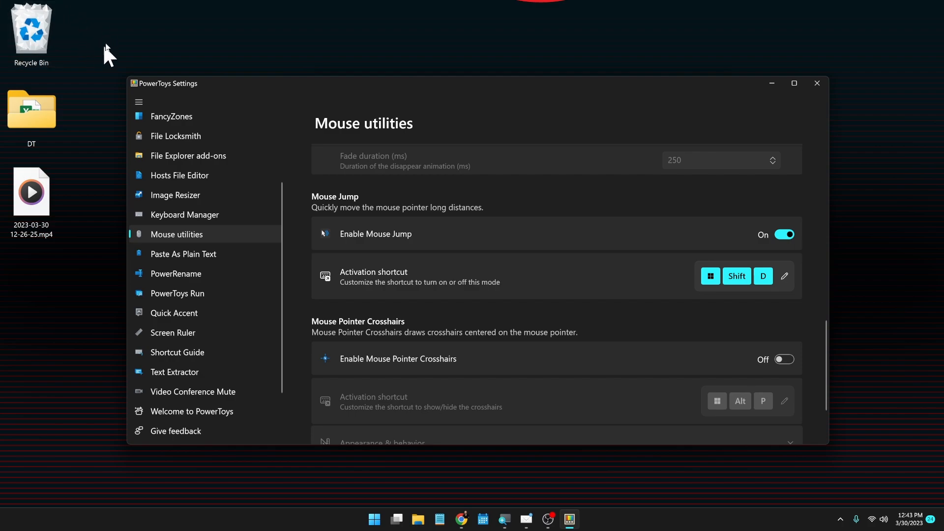
{"action": "mouse_move", "coordinate": [142, 60]}
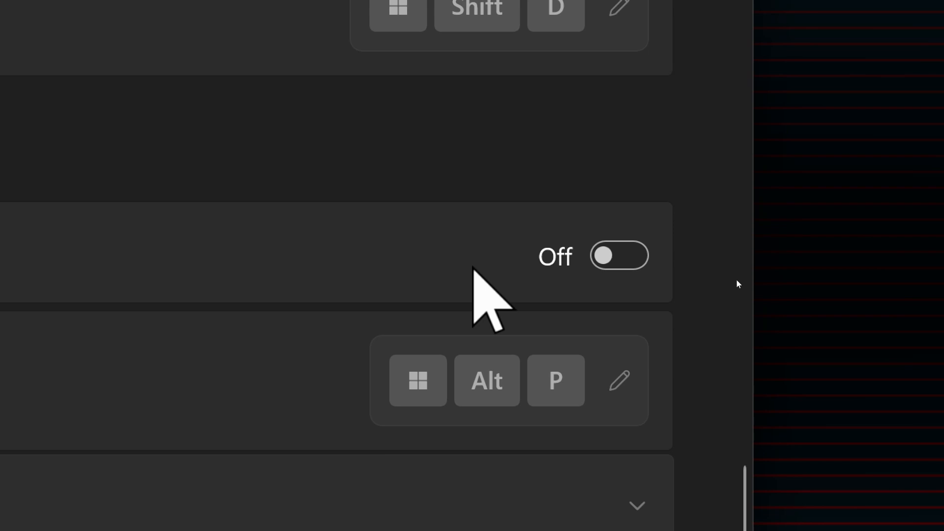
Enable Mouse Pointer Crosshairs so red crosshair lines span the screen.
{"action": "left_click", "coordinate": [619, 255]}
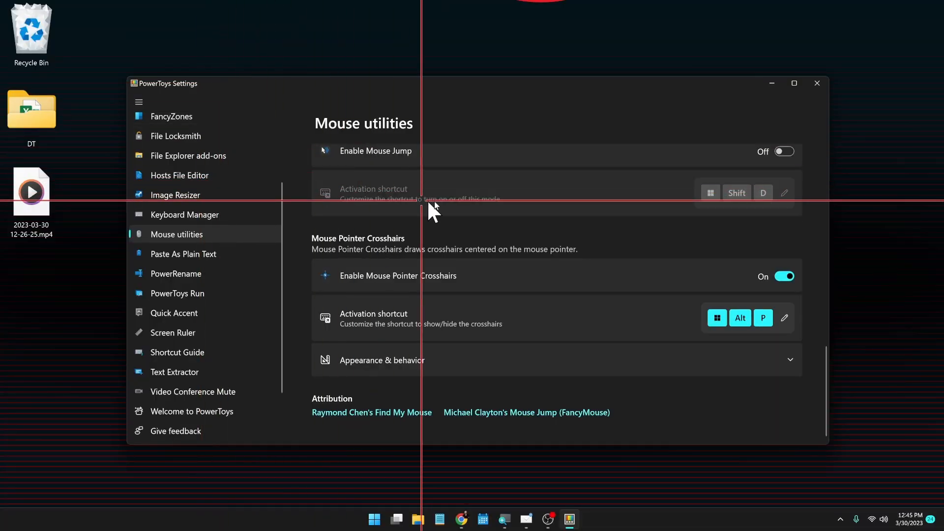
{"action": "mouse_move", "coordinate": [714, 286]}
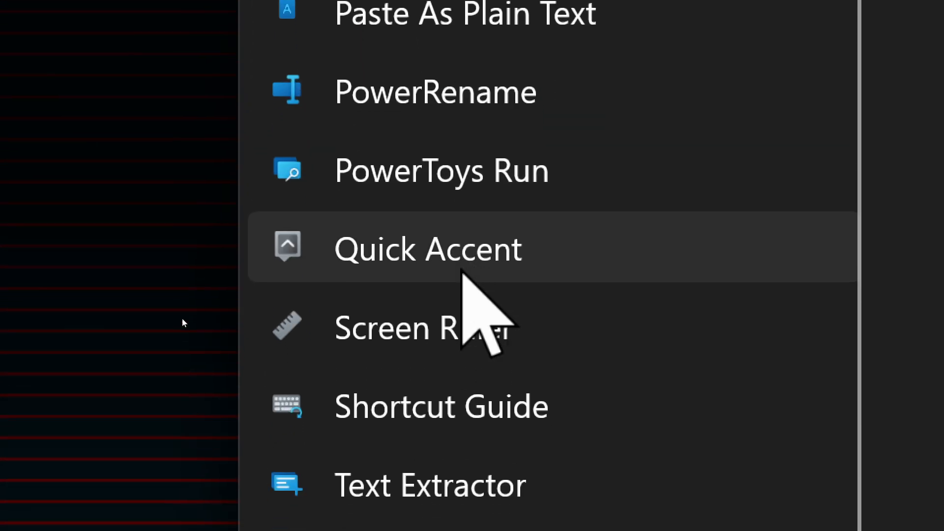
Switch to the Text Extractor settings page from the left navigation.
{"action": "scroll", "scroll_direction": "down", "scroll_amount": 3}
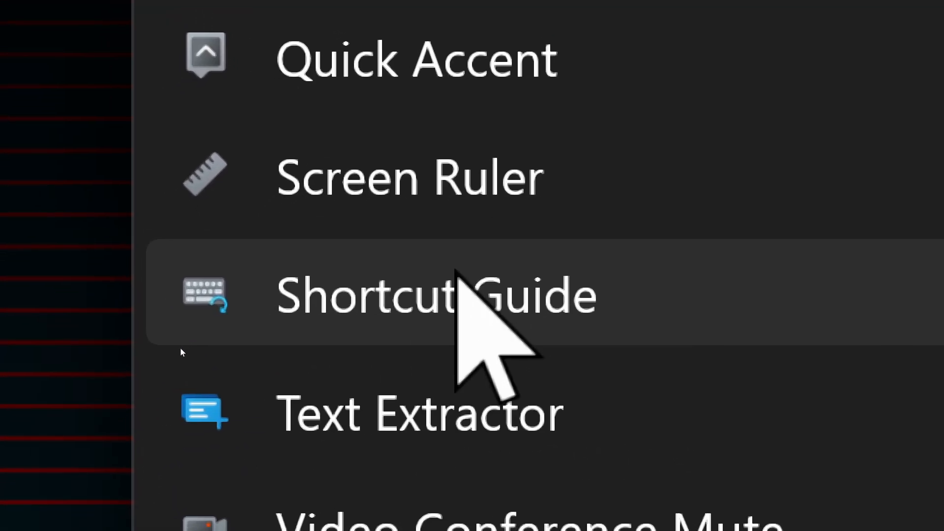
{"action": "scroll", "scroll_direction": "down", "scroll_amount": 3}
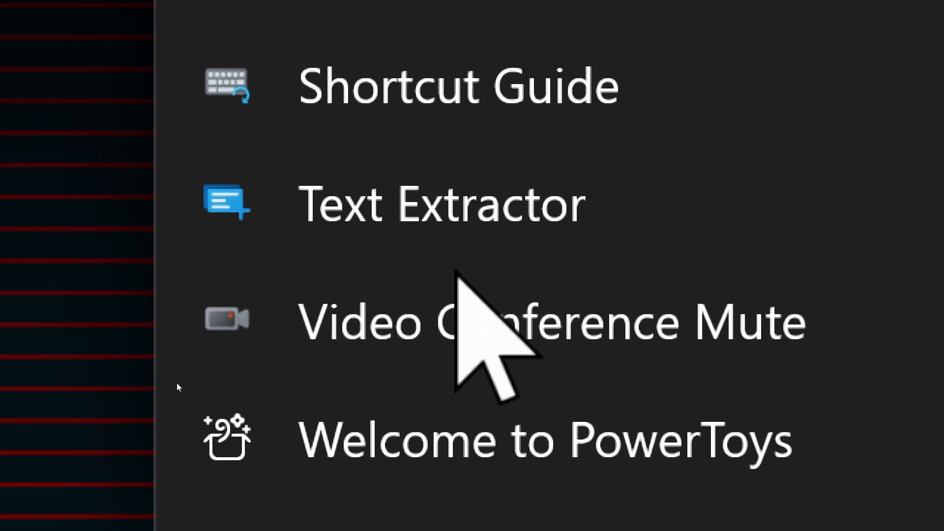
{"action": "left_click", "coordinate": [438, 203]}
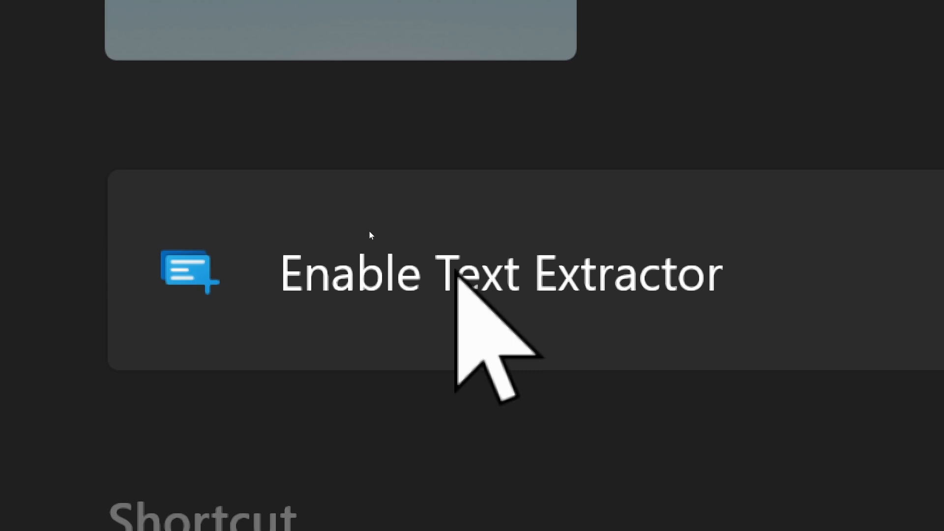